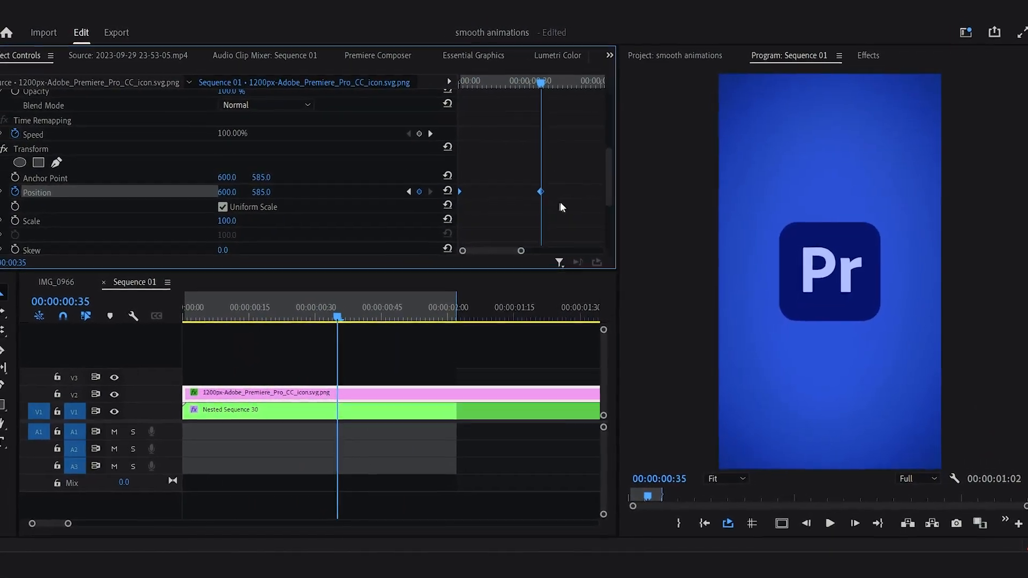
Show the Temporal Interpolation options for the logo clip's Position keyframe, still set to Linear
right_click(540, 192)
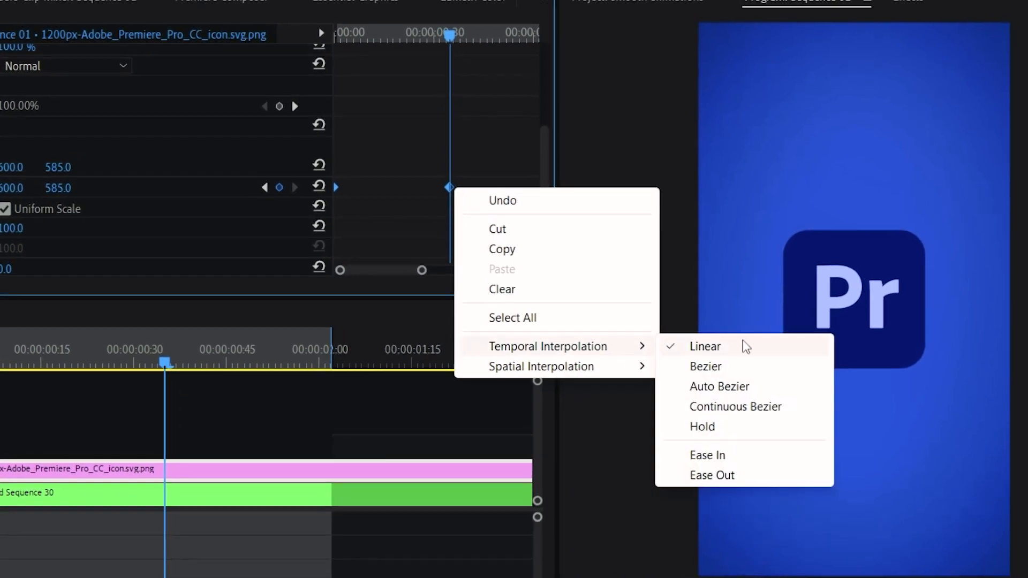